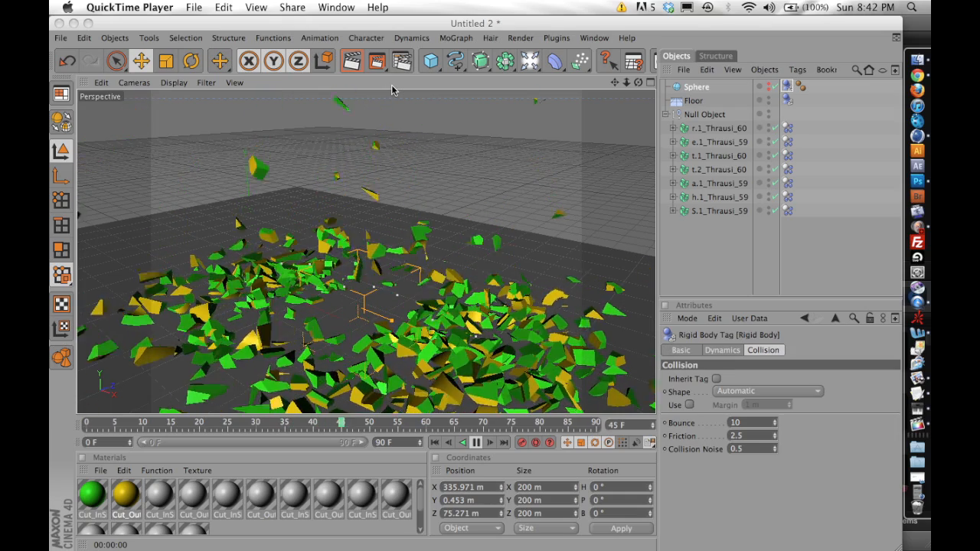
- Stop the finished shatter preview and start a fresh empty Cinema 4D document
left_click(475, 442)
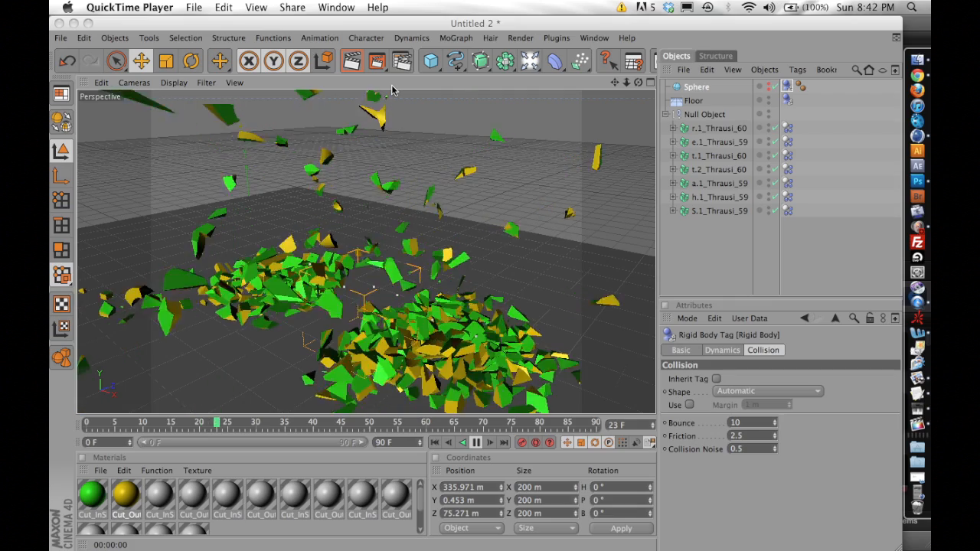
left_click(475, 442)
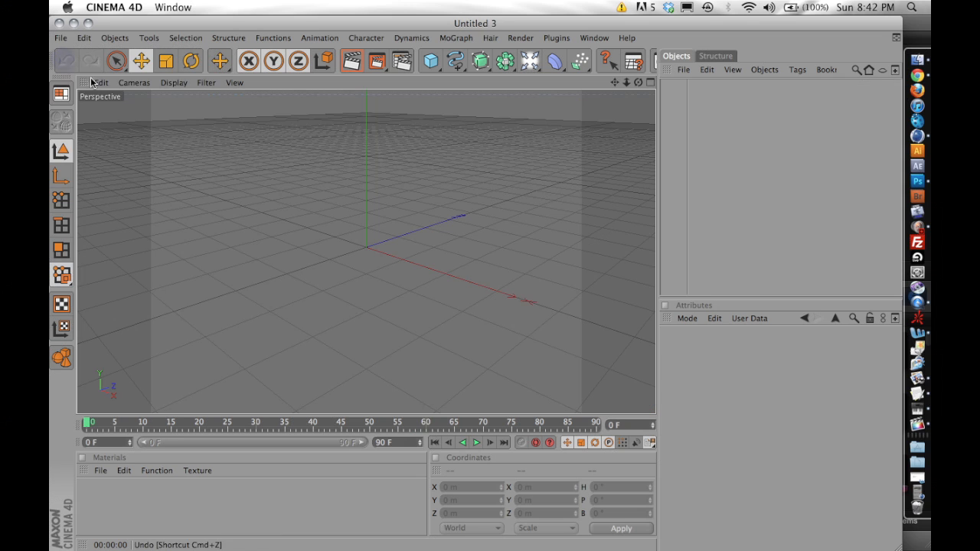
- Add a MoGraph Text object reading 'Shatter' in a custom font with depth 100
left_click(455, 38)
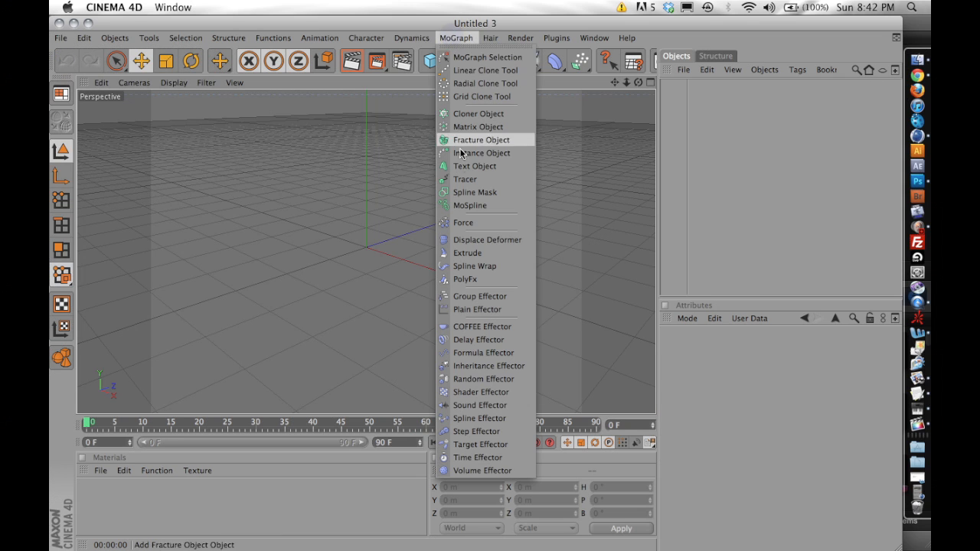
left_click(474, 166)
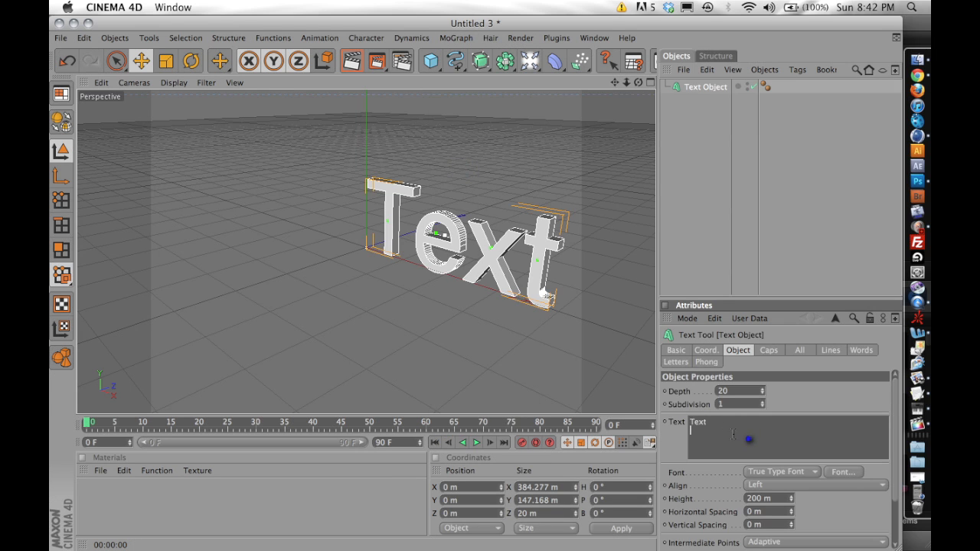
type("Shatter")
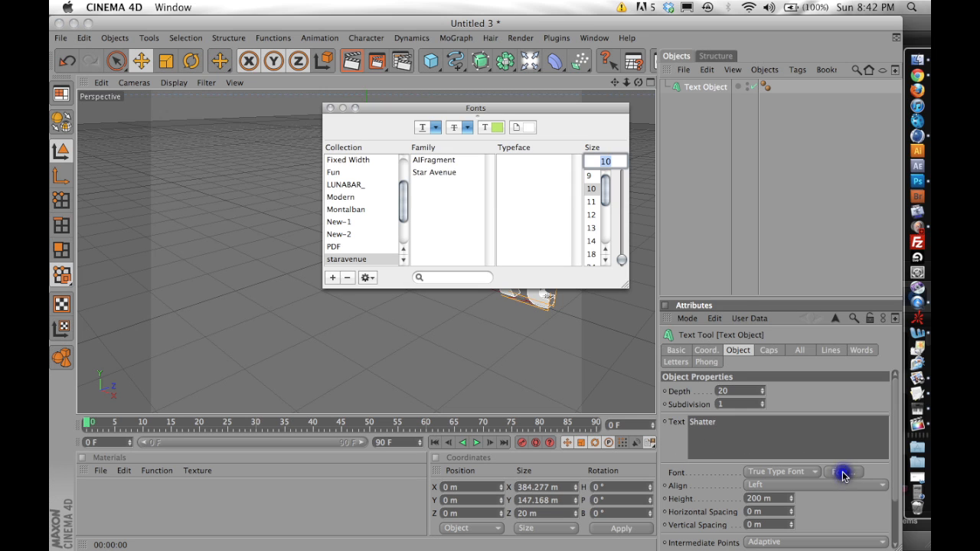
left_click(434, 172)
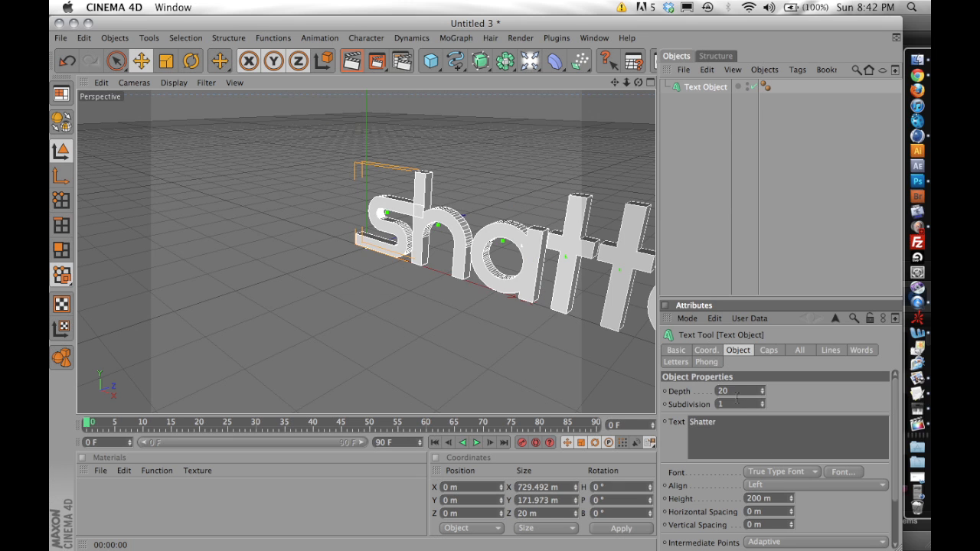
type("100")
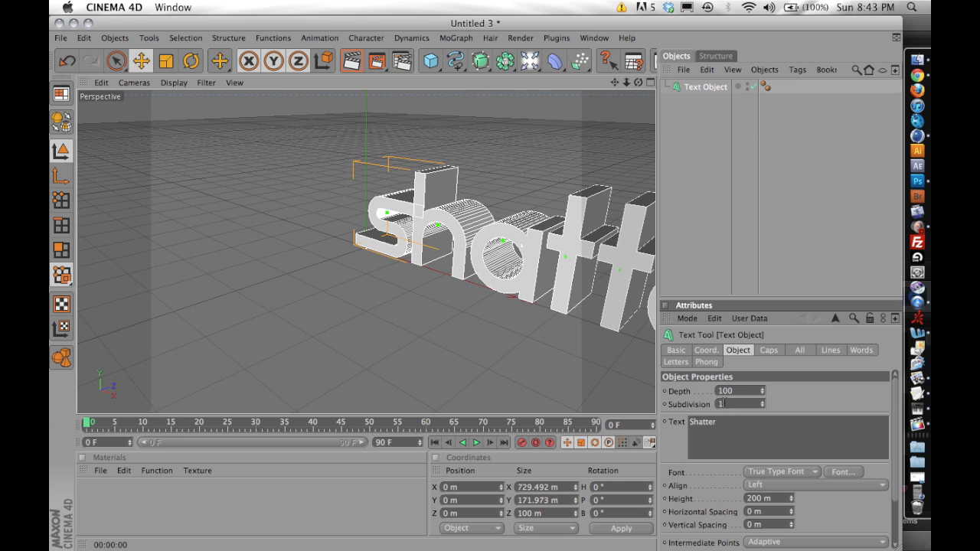
left_click(768, 350)
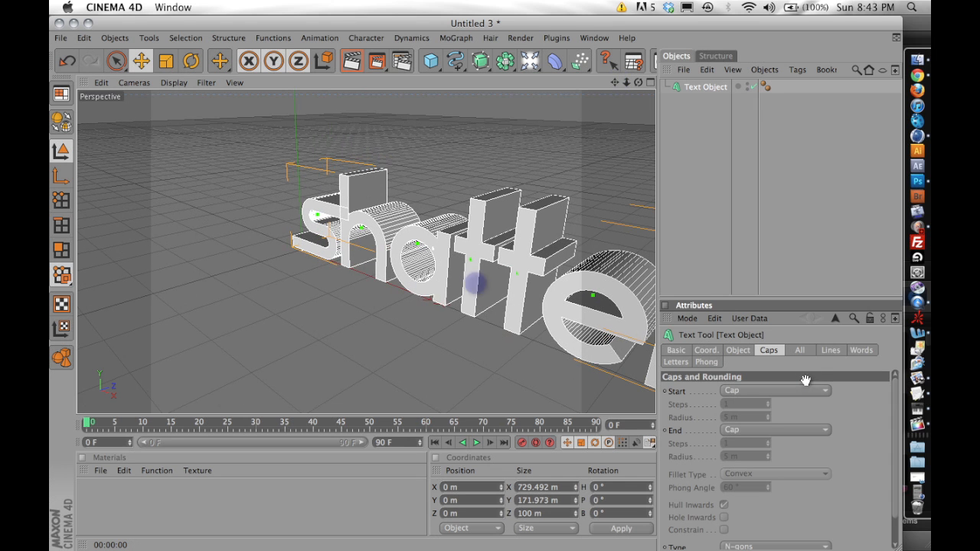
- Set Start and End caps to Fillet Cap, with 2 Start Steps
left_click(773, 391)
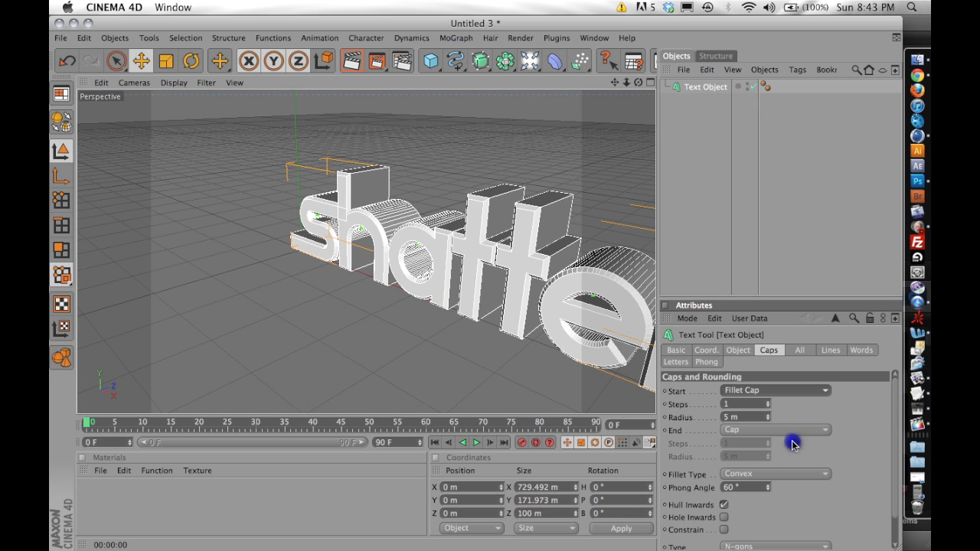
left_click(773, 429)
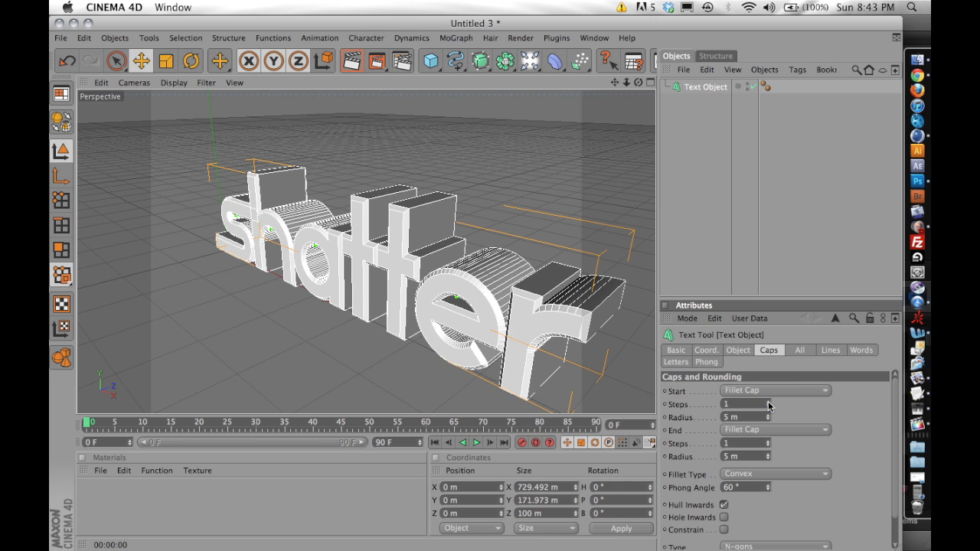
left_click(770, 404)
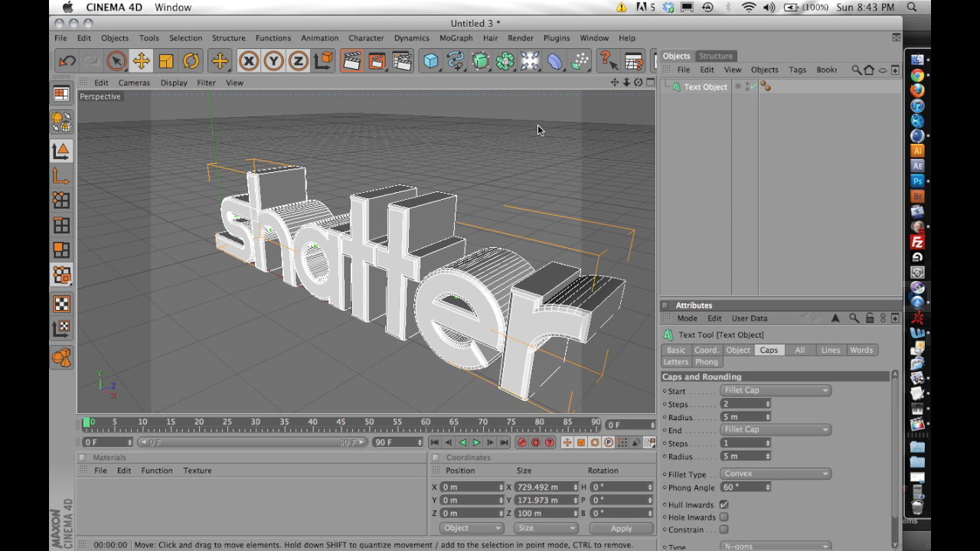
mouse_move(617, 93)
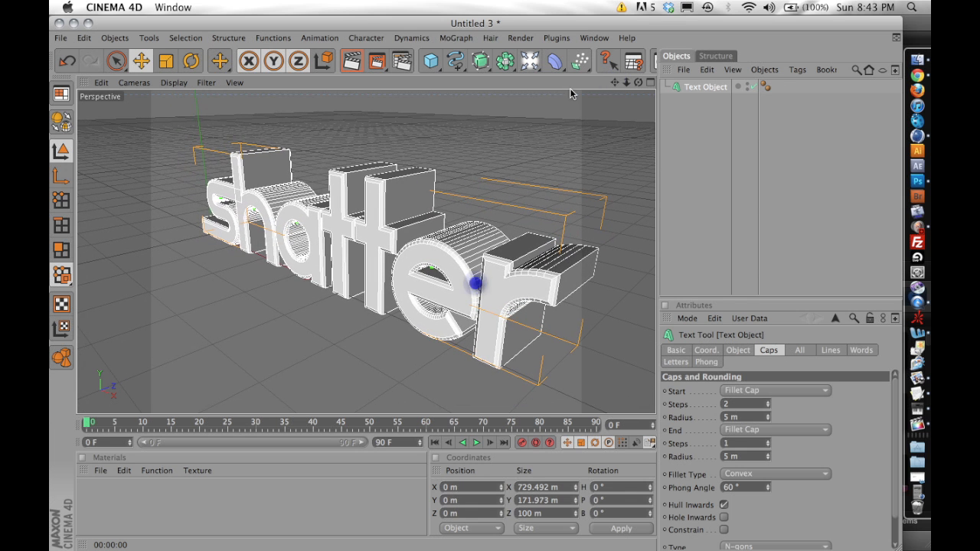
- Launch Thrausi 1.22, move its panel aside, and inspect the Dynamic tab's Mode choices
left_click(556, 38)
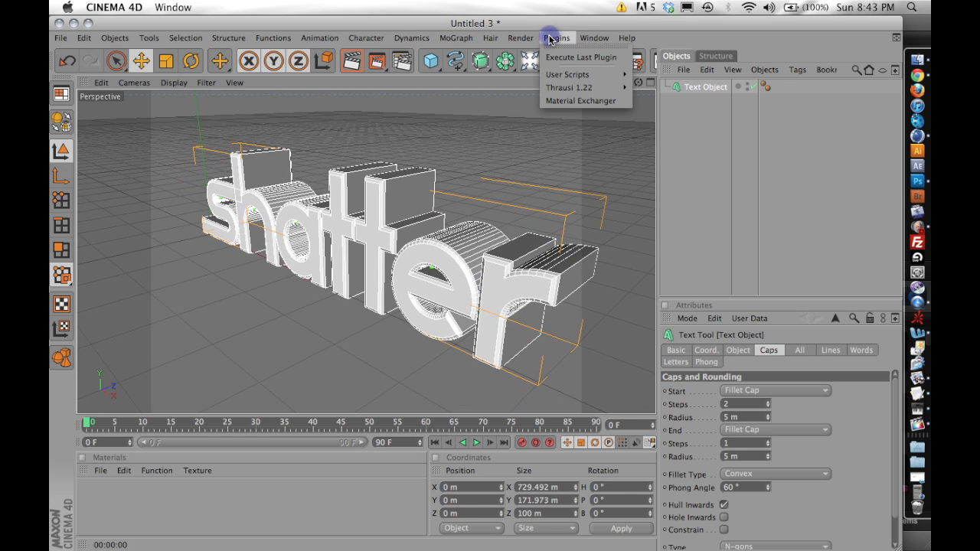
left_click(645, 87)
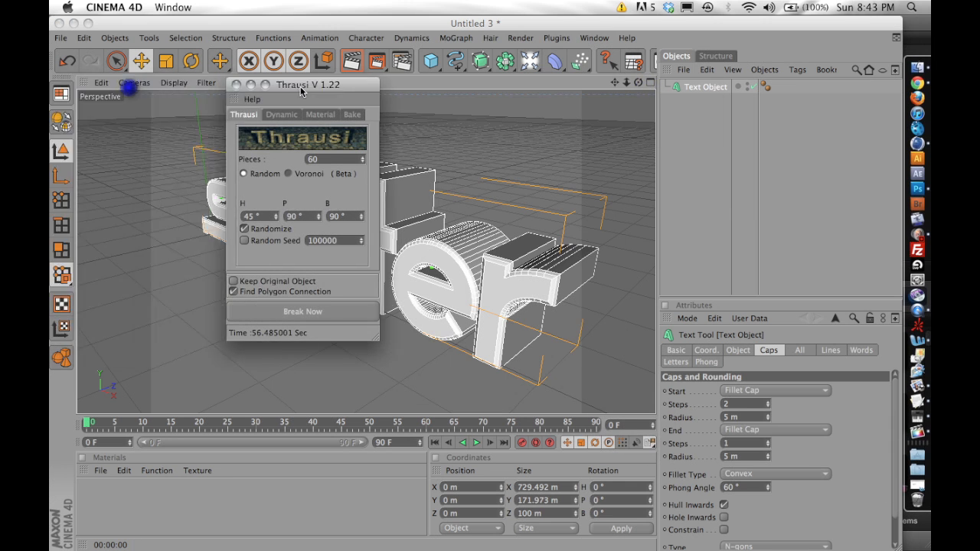
left_click_drag(307, 85, 705, 85)
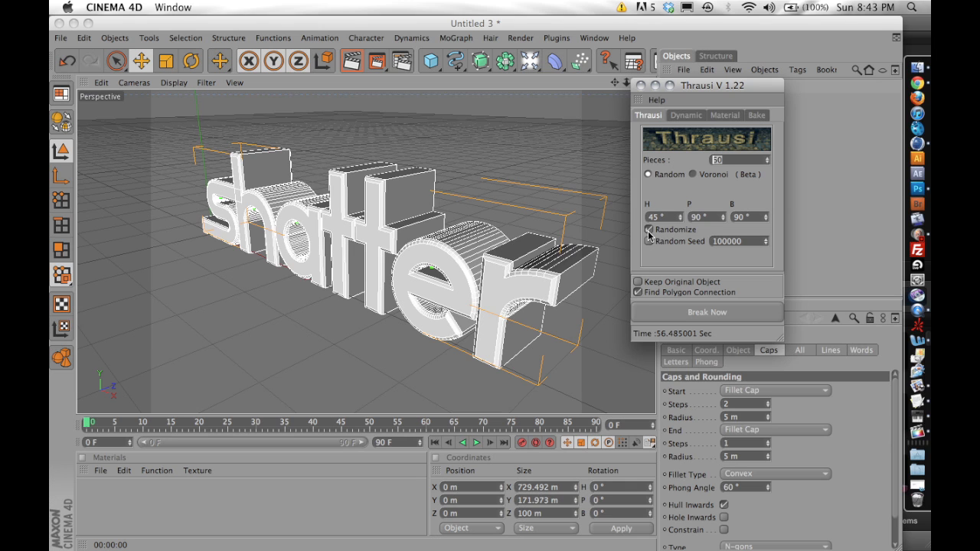
left_click(685, 115)
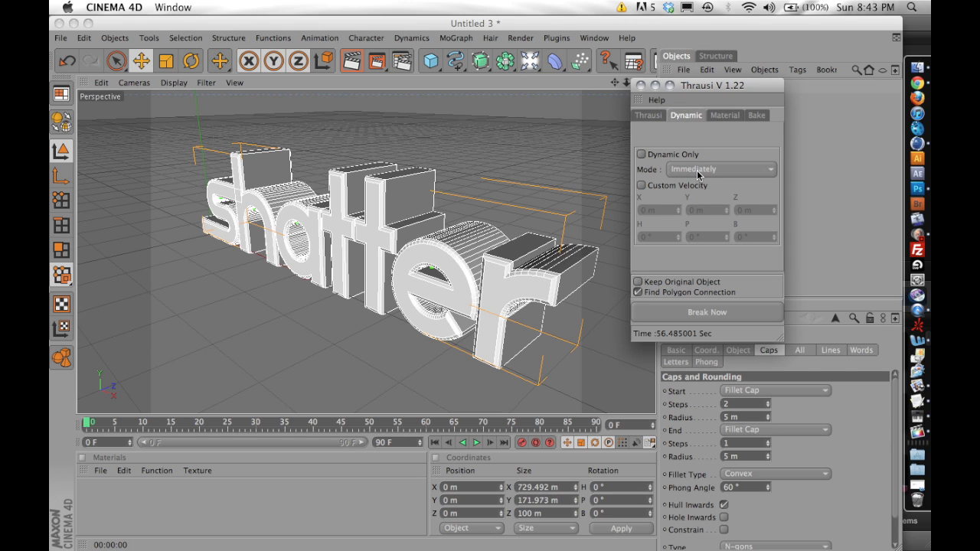
left_click(720, 170)
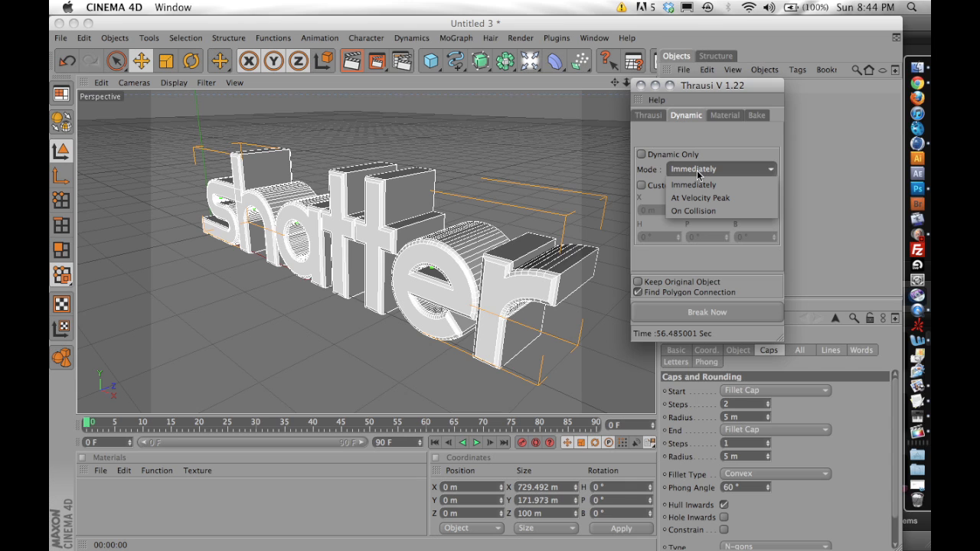
mouse_move(697, 180)
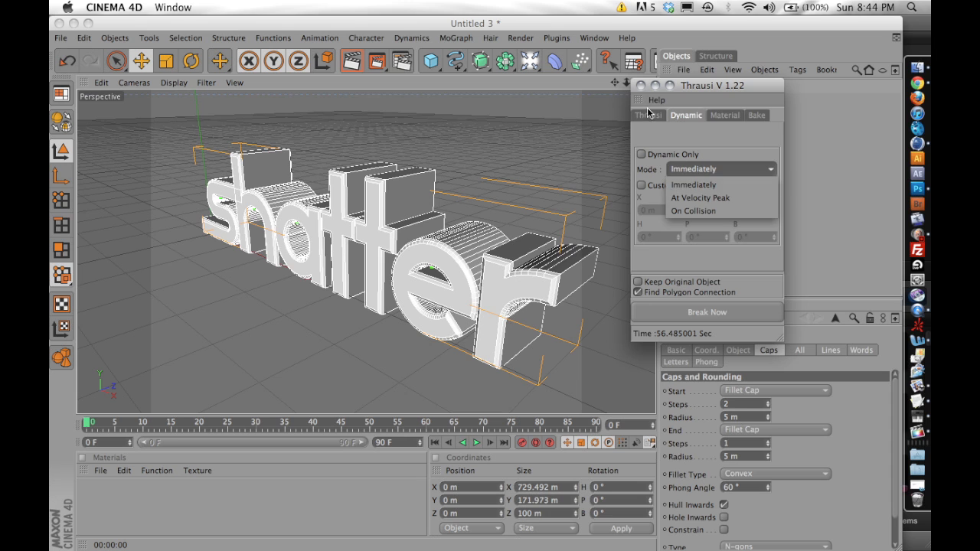
- Run Thrausi's Break Now on the Shatter text until fracturing into per-letter pieces finishes
left_click(648, 115)
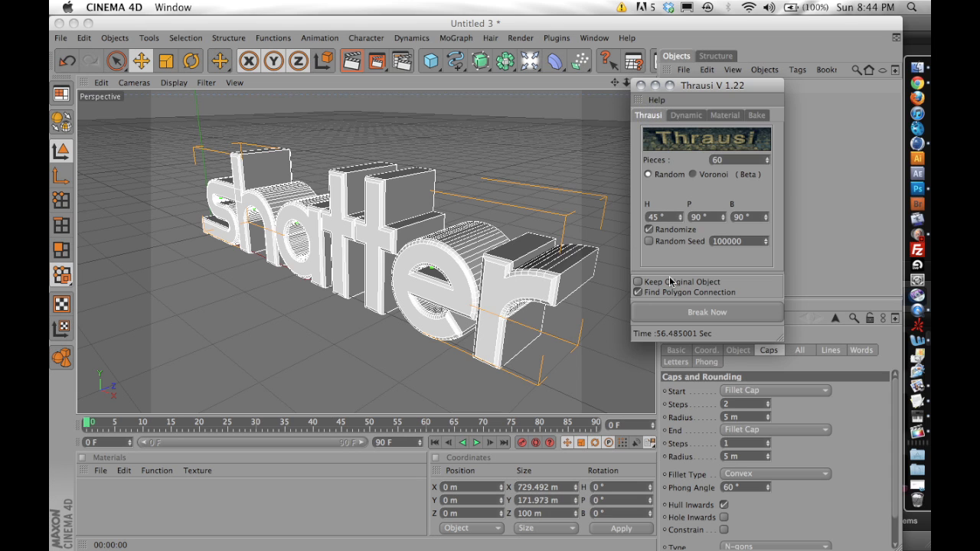
left_click(707, 311)
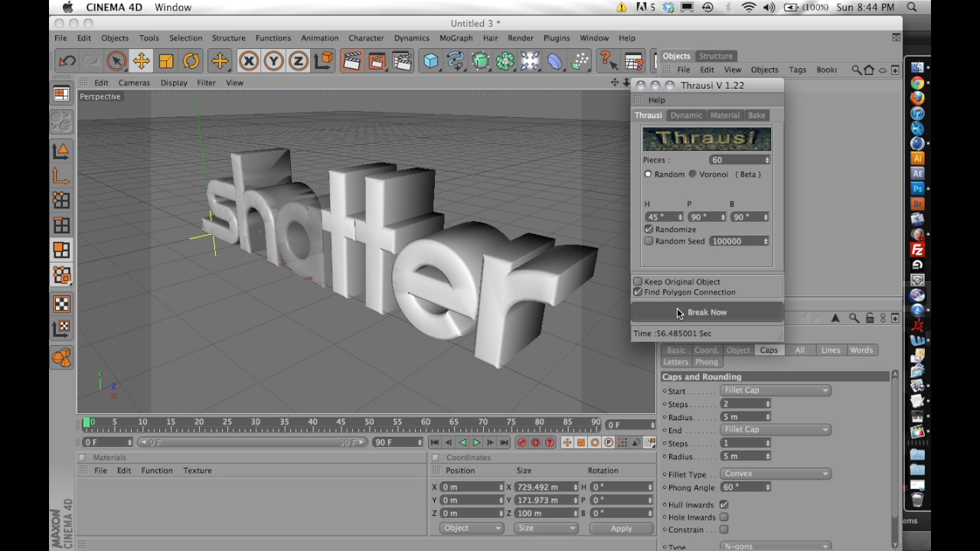
left_click(706, 312)
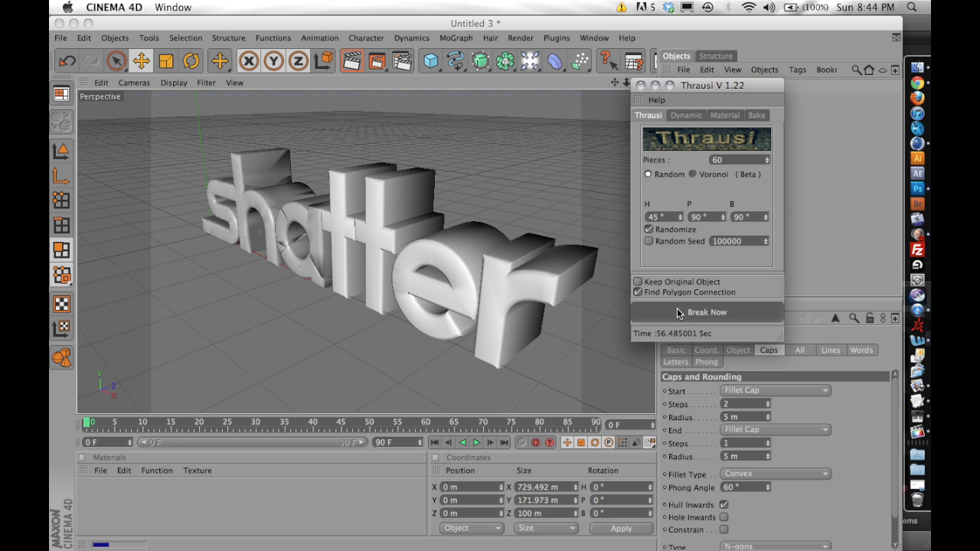
left_click(705, 311)
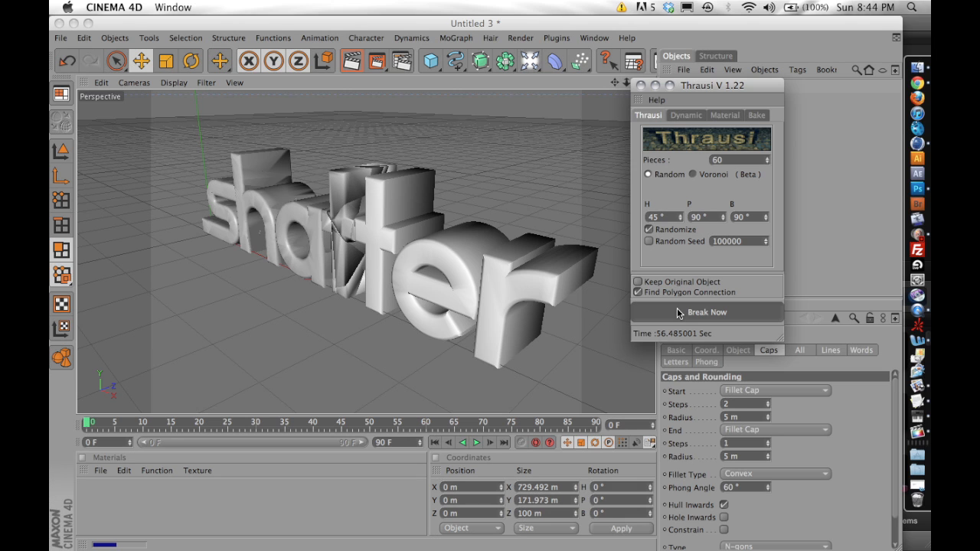
left_click(706, 312)
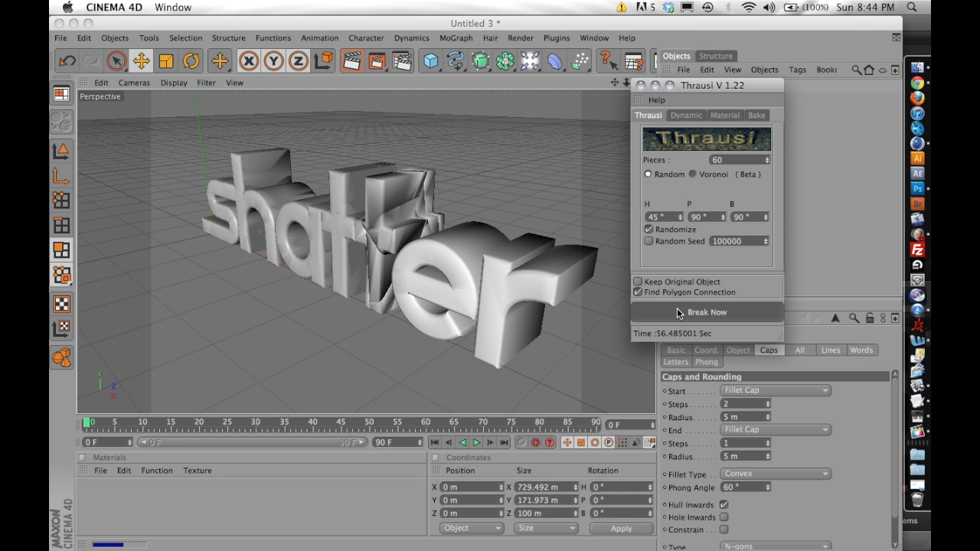
left_click(706, 312)
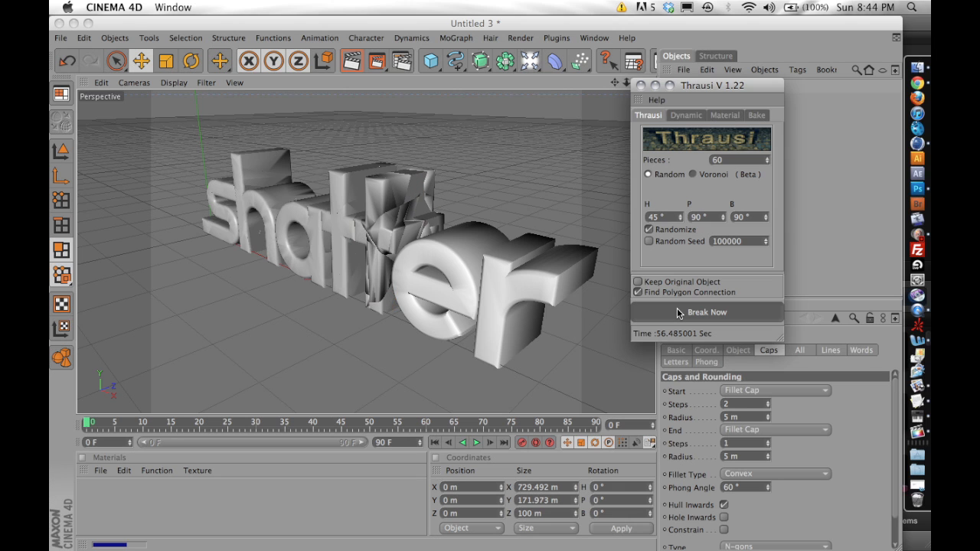
left_click(706, 312)
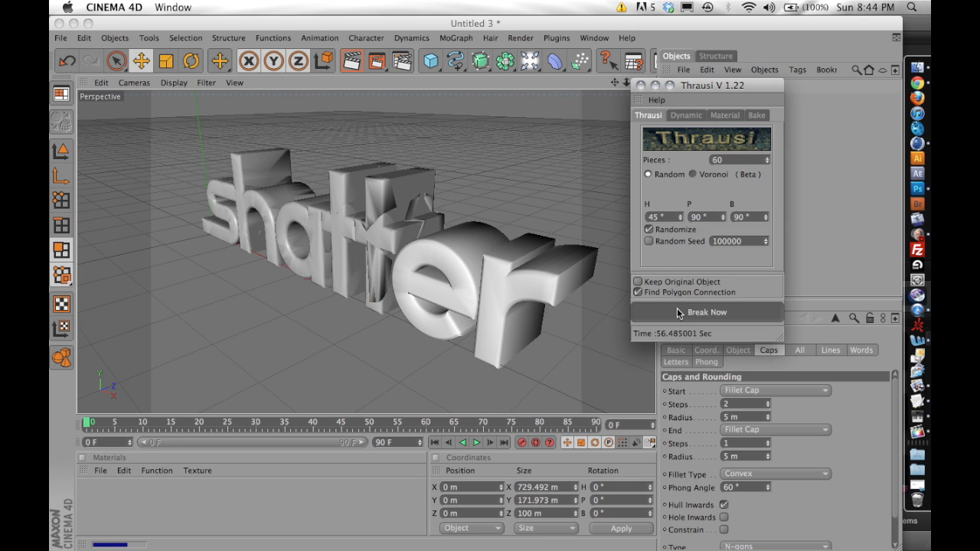
left_click(707, 312)
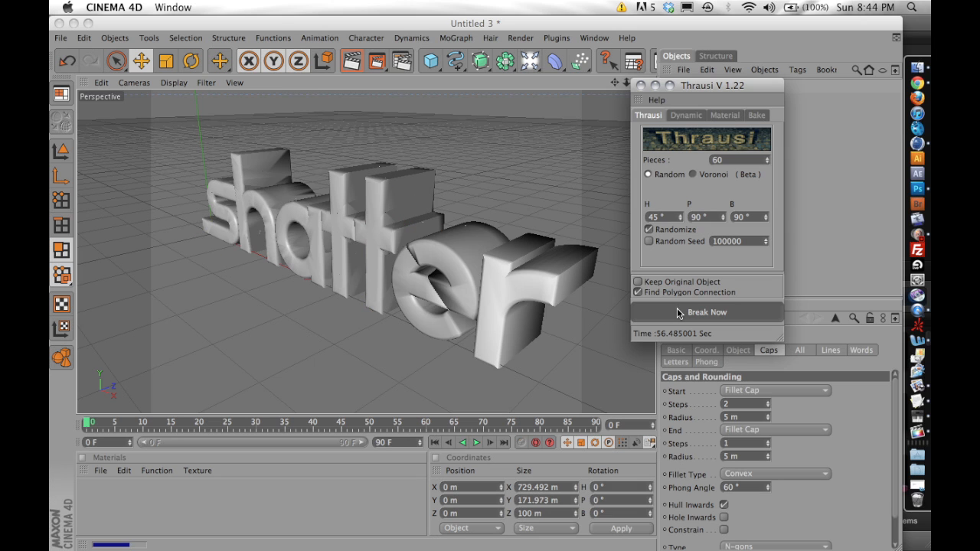
left_click(706, 312)
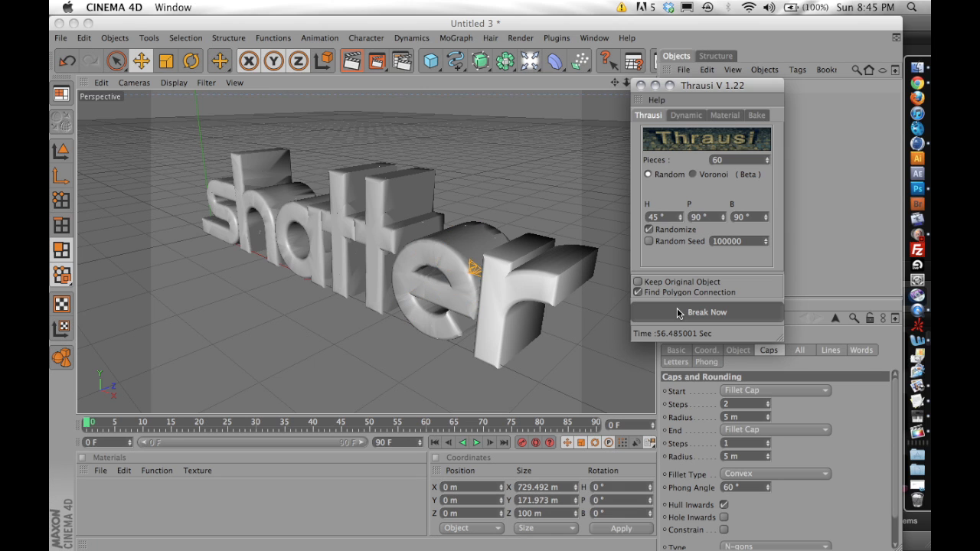
left_click(705, 311)
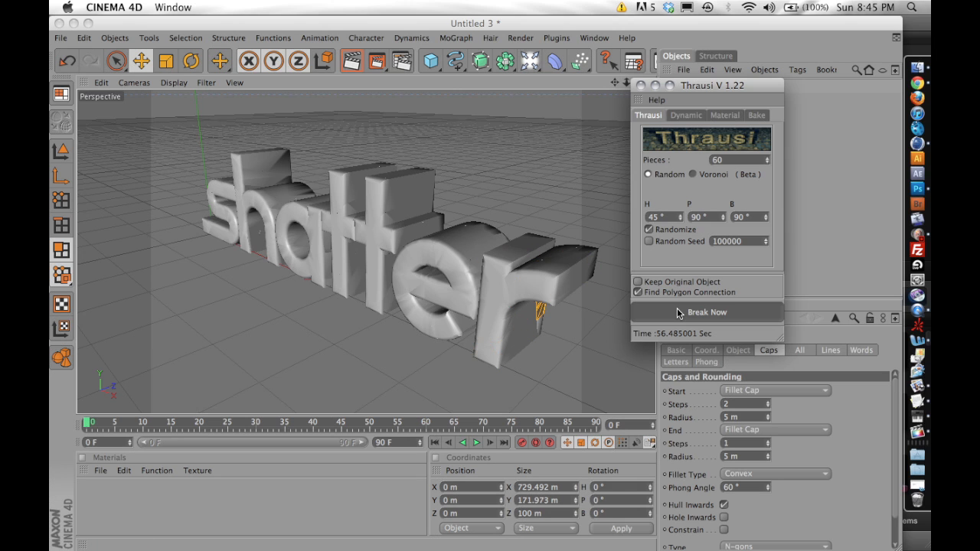
left_click(706, 312)
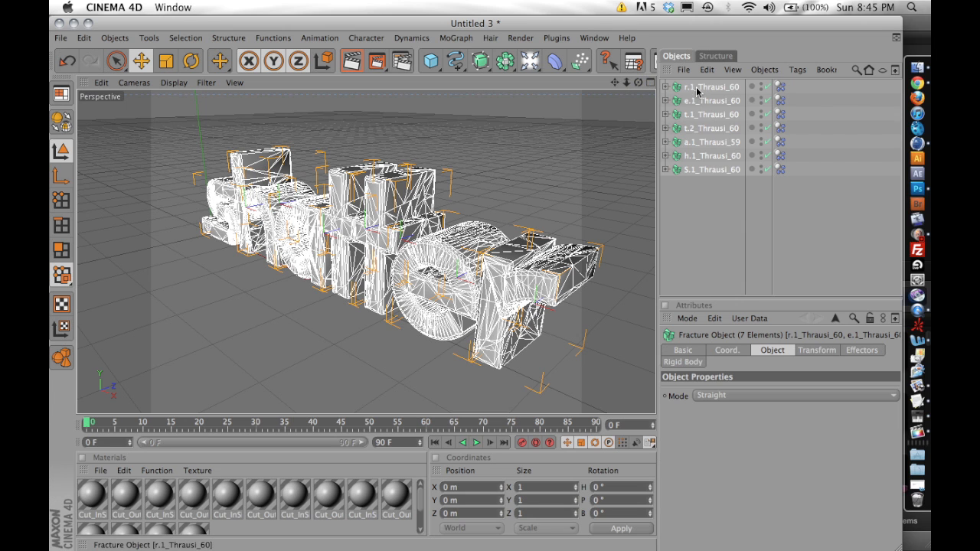
- Play the dynamics simulation and pause around frame 13 as fragments collapse
left_click(114, 37)
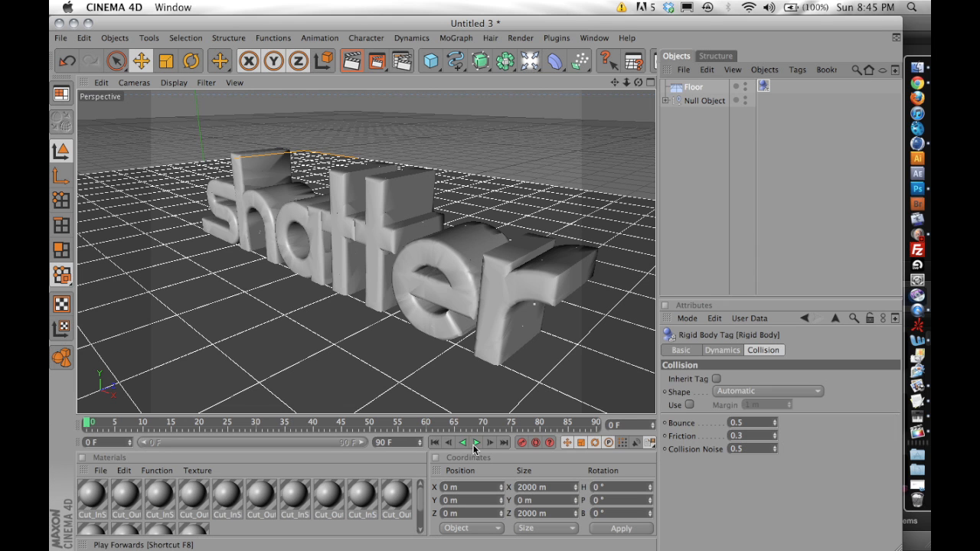
left_click(463, 443)
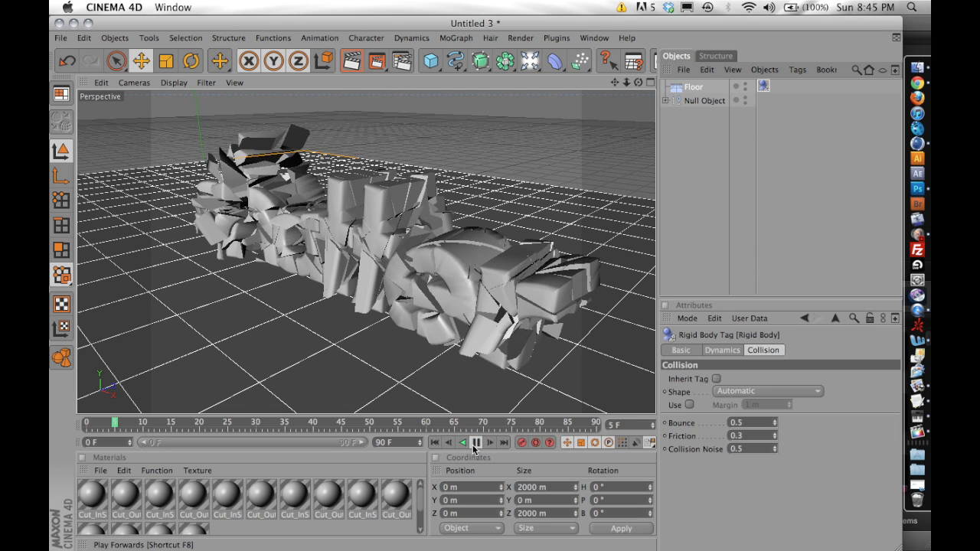
left_click(462, 443)
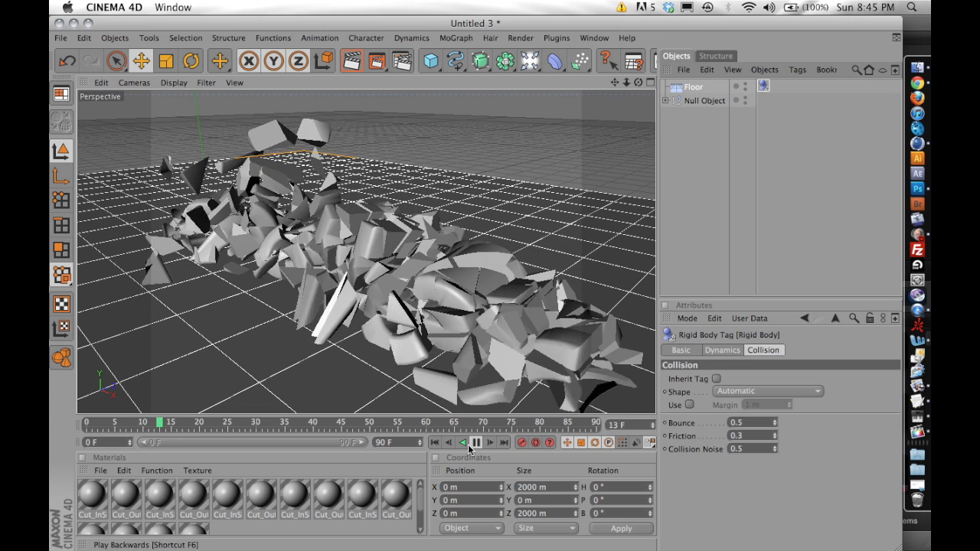
left_click(489, 442)
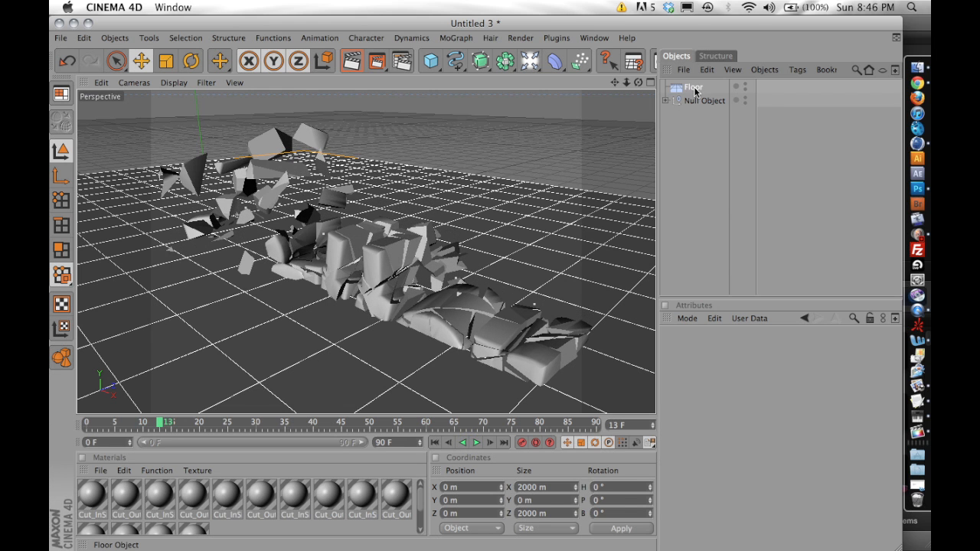
- Add a Rigid Body tag to the Floor and rewind to the first frame
right_click(693, 87)
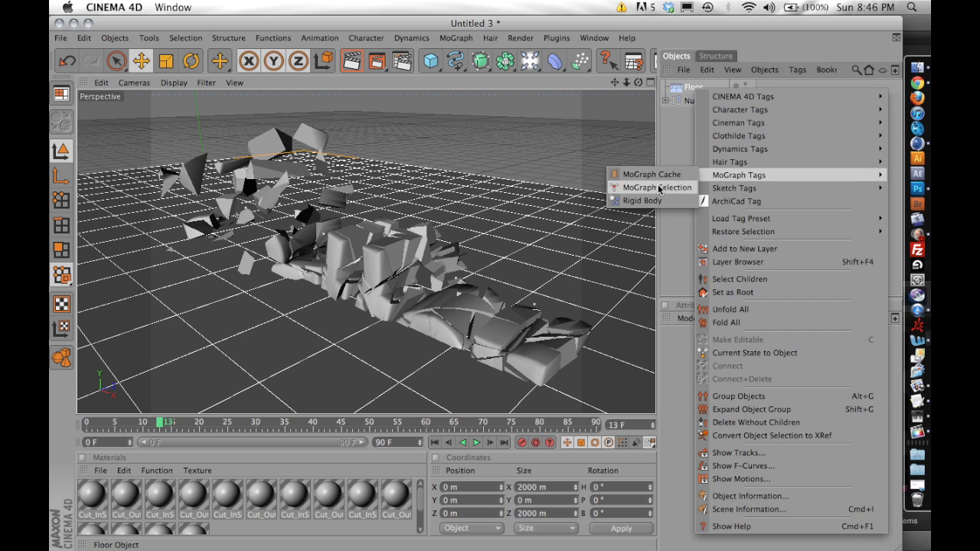
left_click(433, 442)
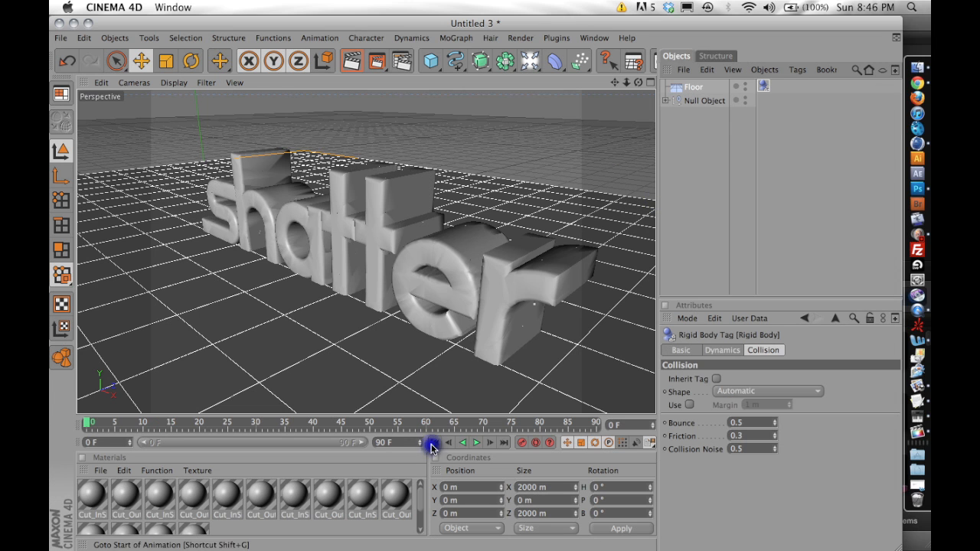
mouse_move(87, 497)
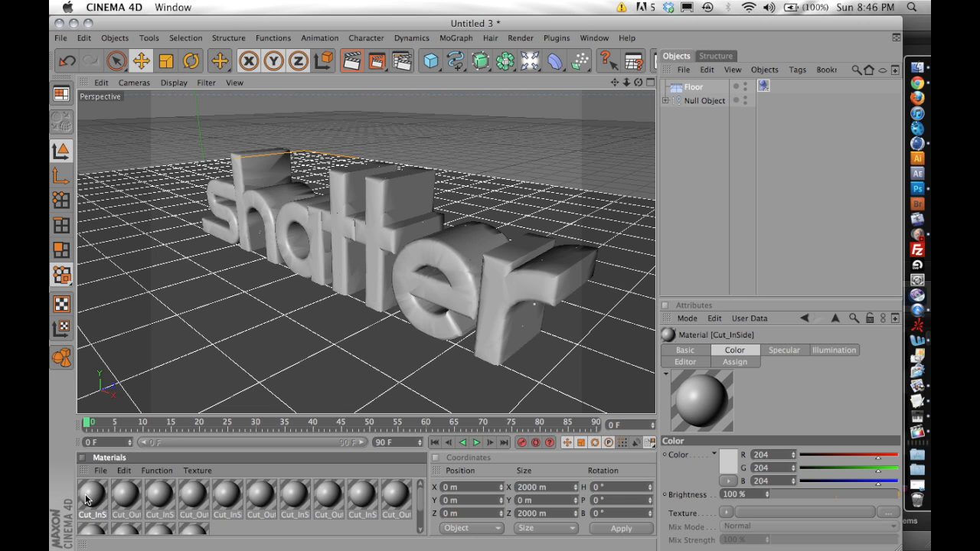
- Open Cut_InSide and make its colour green with reflection enabled
double_click(92, 497)
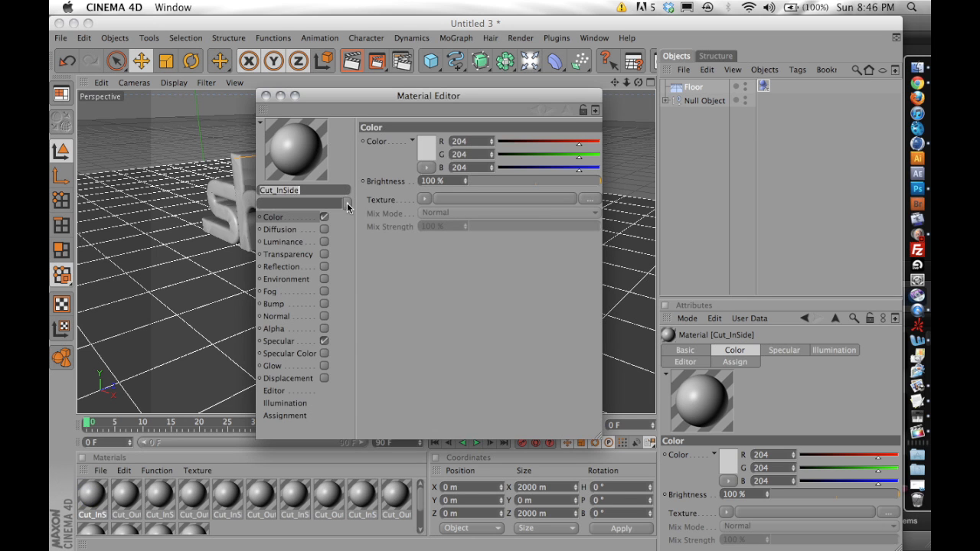
left_click(426, 141)
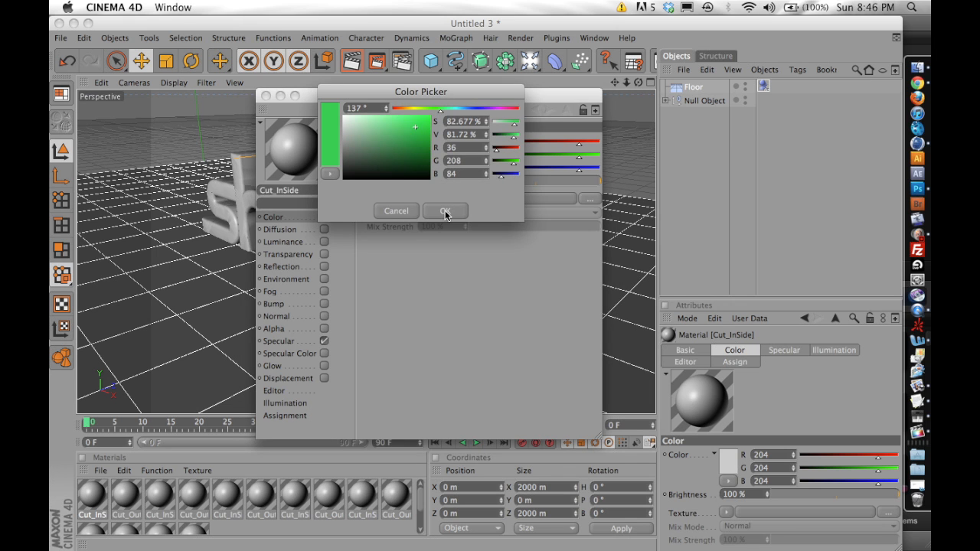
left_click(445, 210)
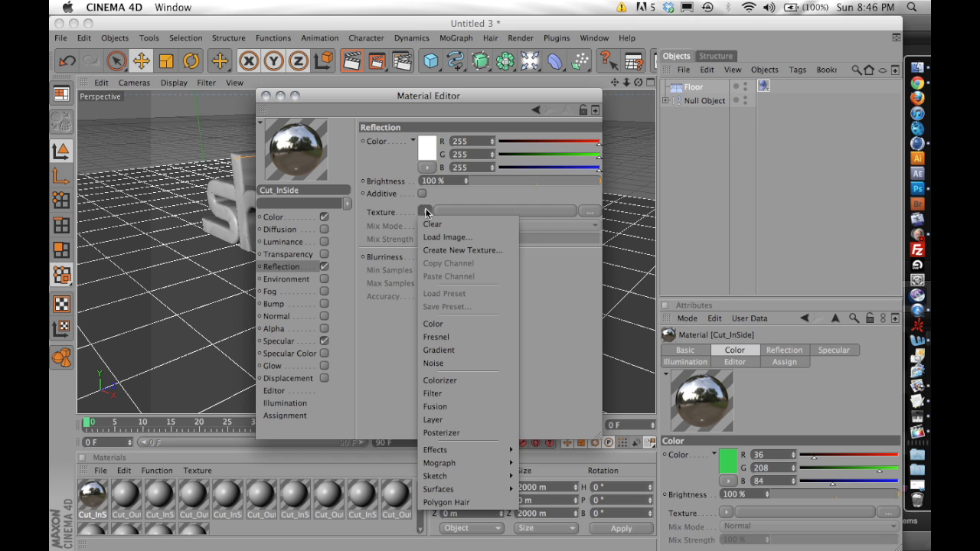
mouse_move(435, 450)
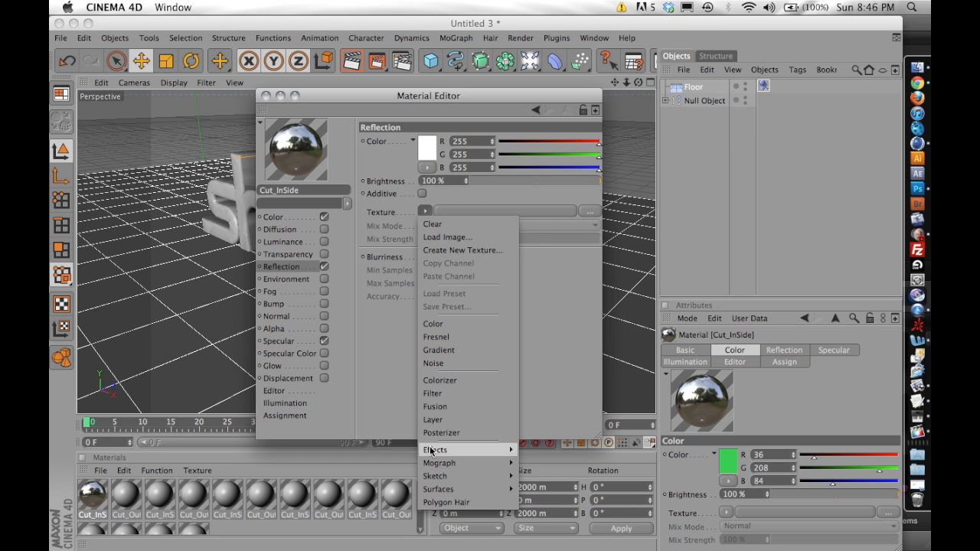
mouse_move(439, 489)
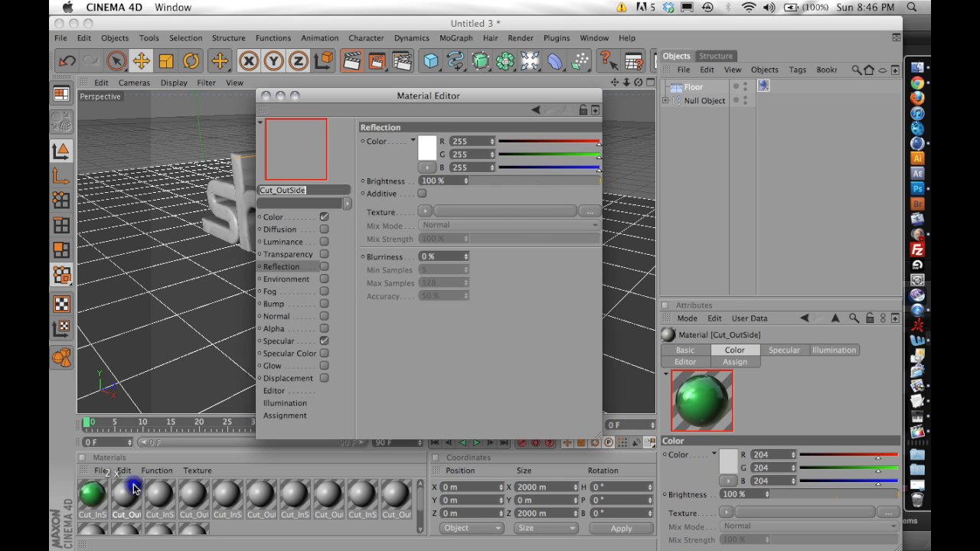
- Set Cut_OutSide's reflection colour to dark red (R21 G4 B4) and close the editor
left_click(427, 141)
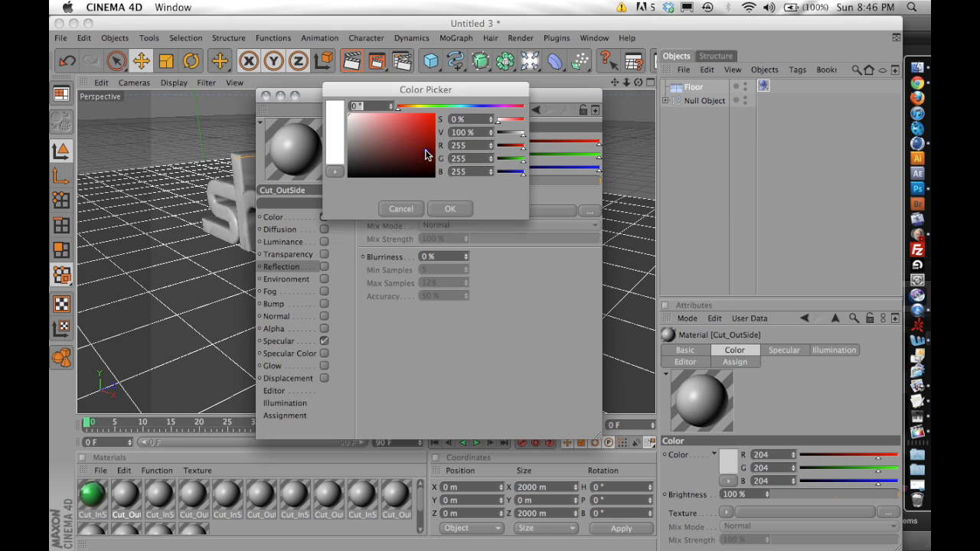
left_click(417, 171)
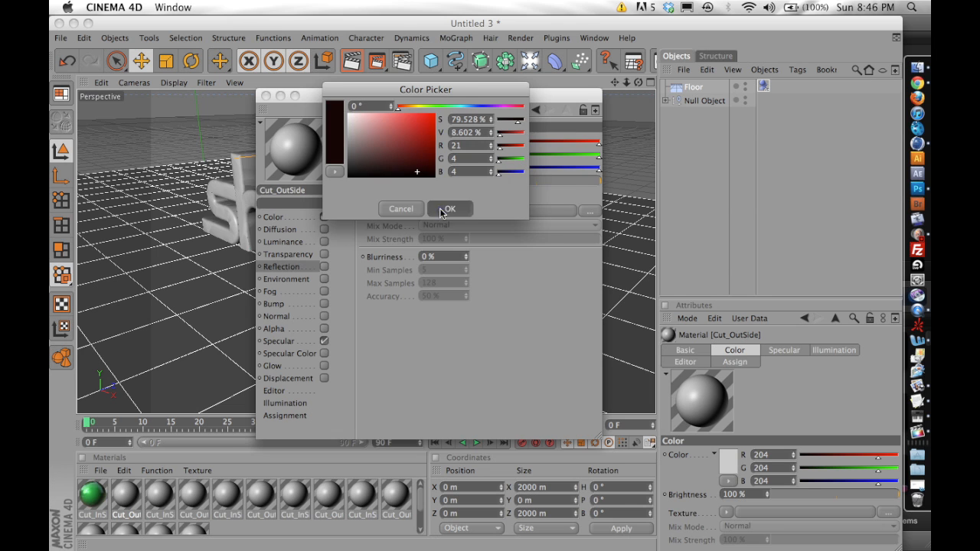
left_click(449, 208)
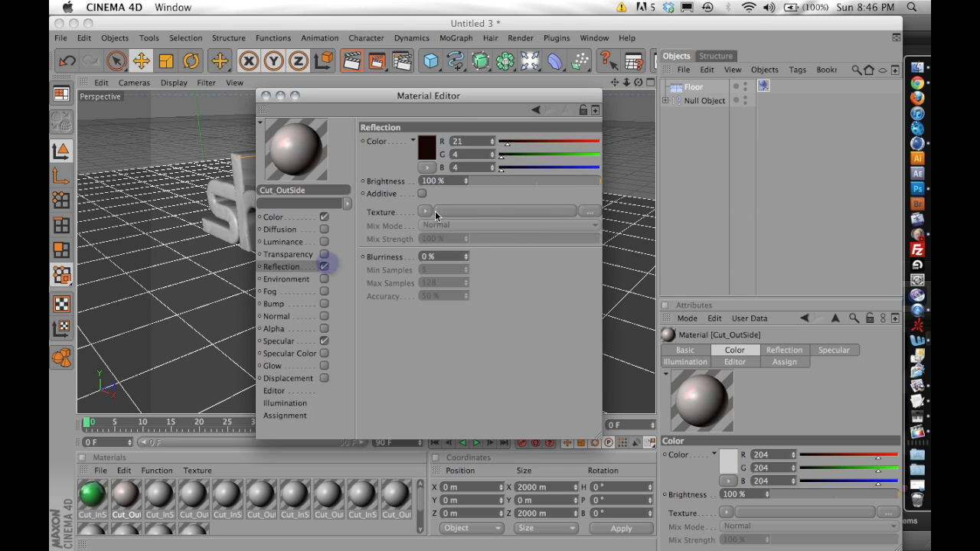
left_click(425, 212)
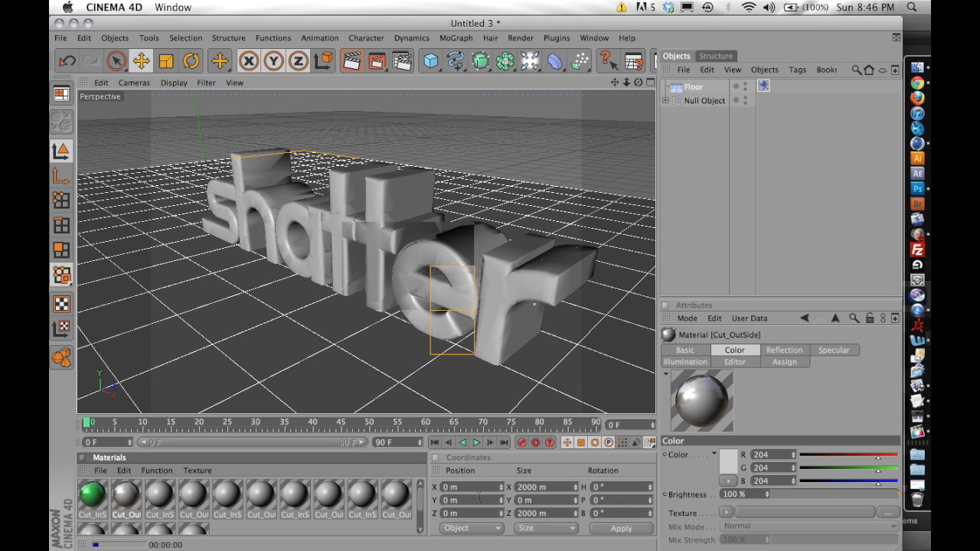
left_click(475, 442)
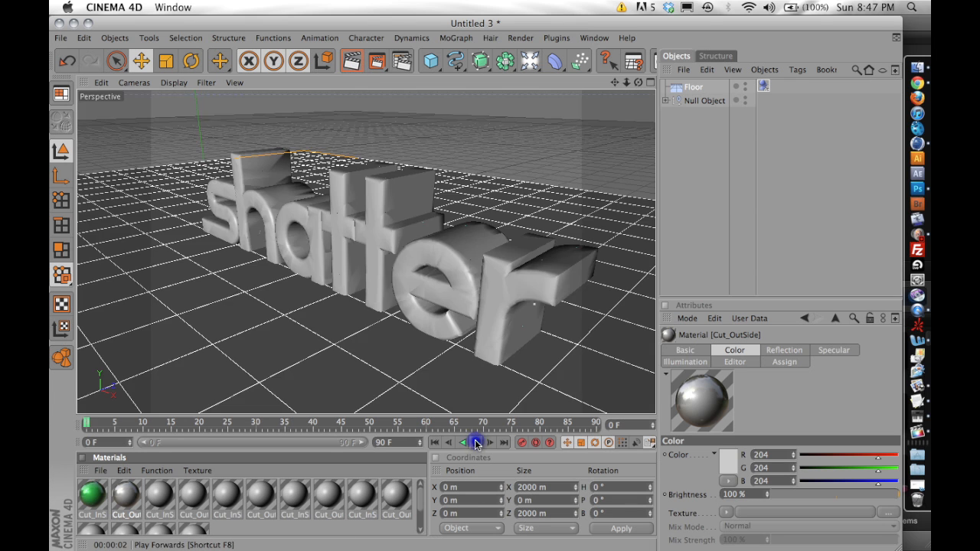
left_click(477, 441)
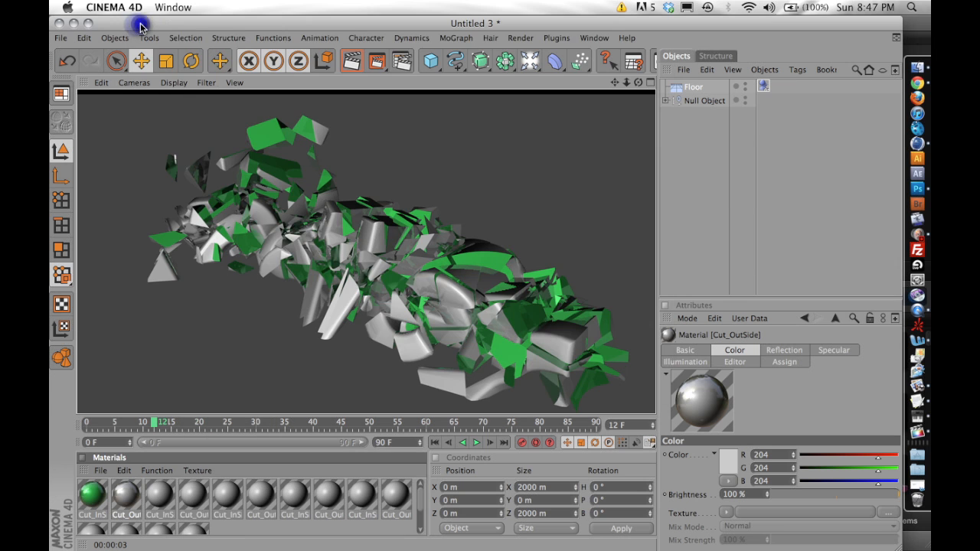
left_click(435, 442)
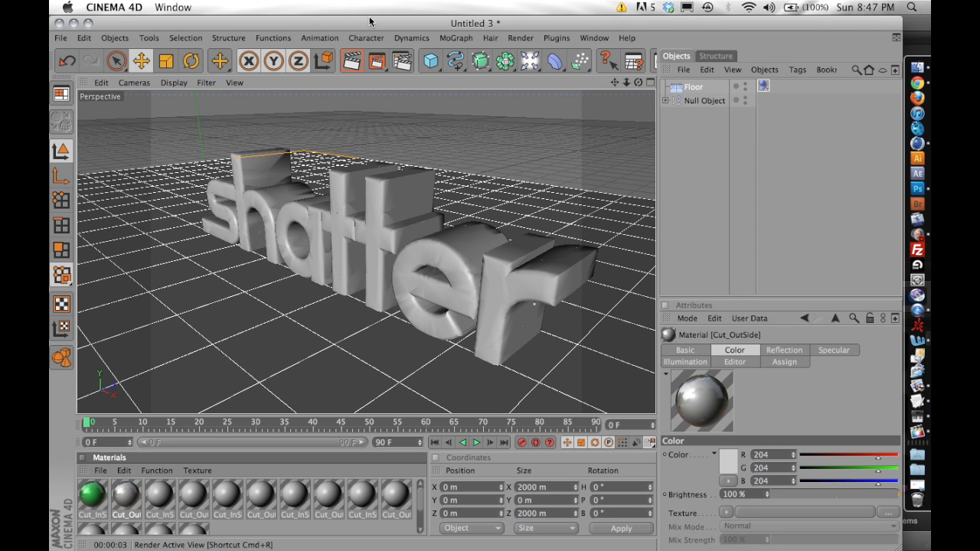
- Add a sphere primitive and move it beside the 's' of the Shatter text
left_click(430, 61)
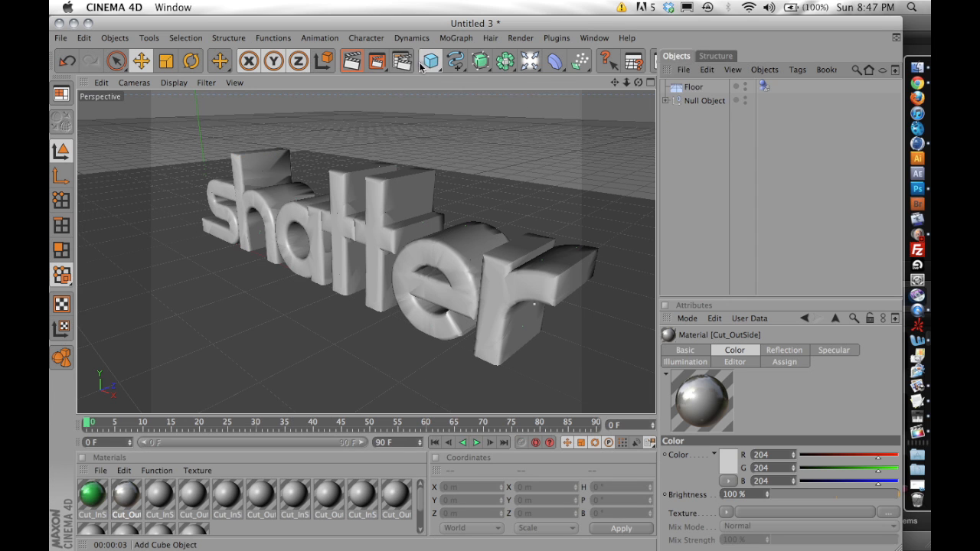
left_click(430, 61)
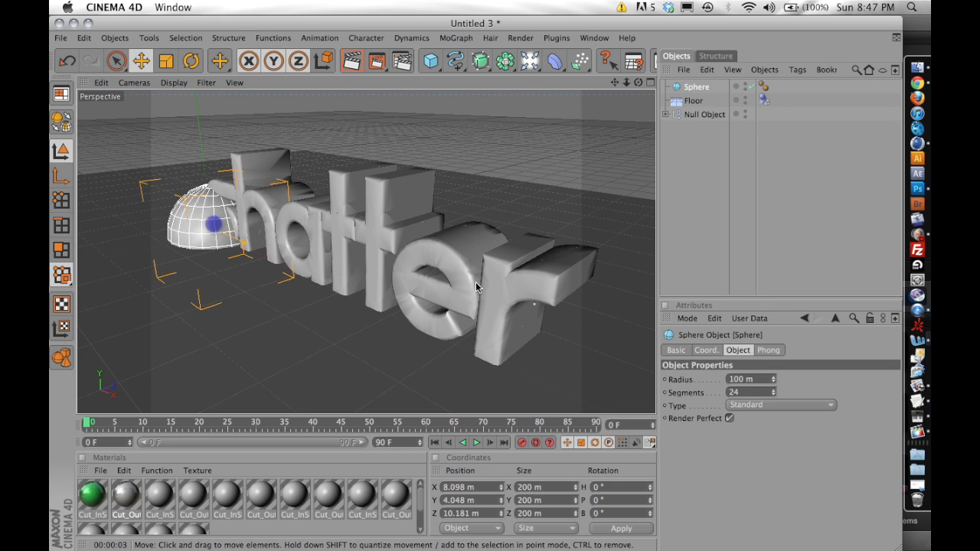
left_click_drag(475, 287, 295, 238)
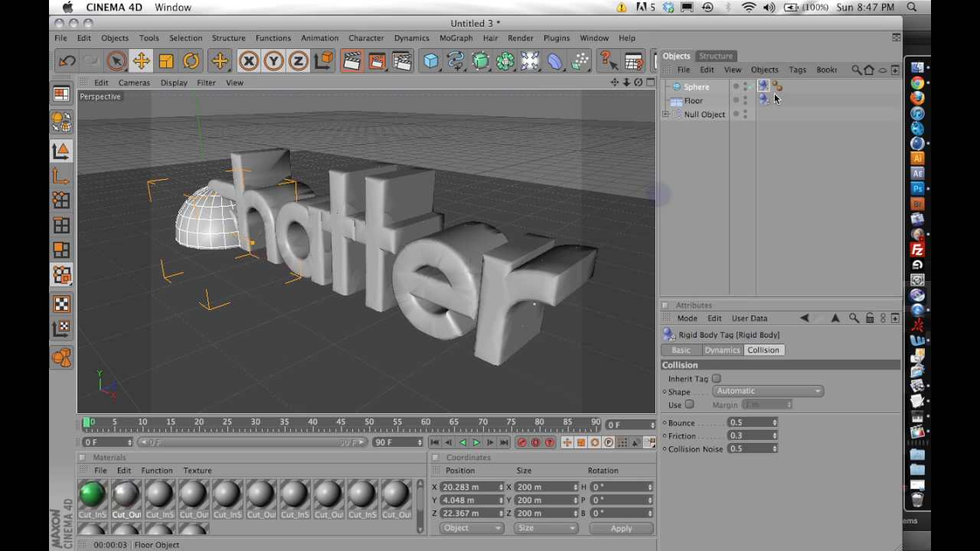
- Play the sphere collision simulation and pause it mid-explosion around frame 15
left_click(475, 443)
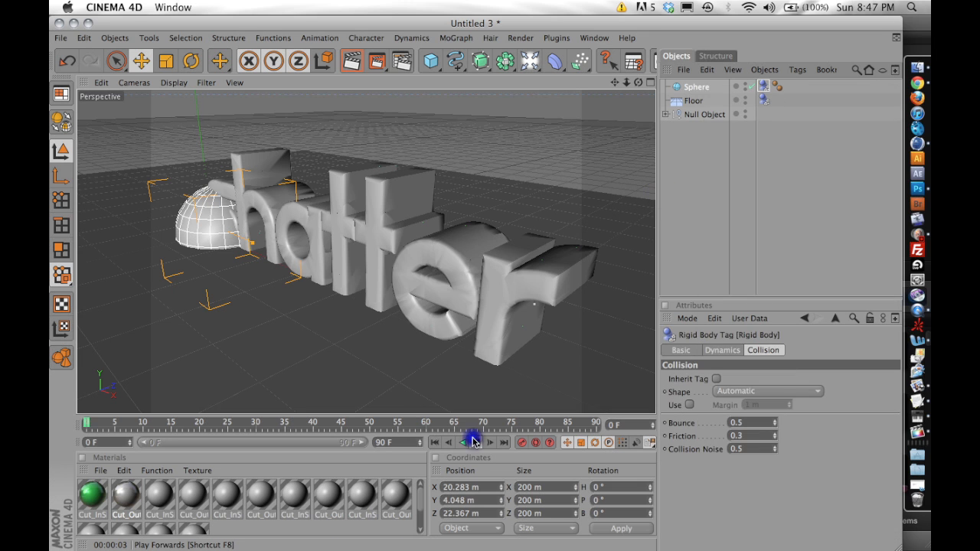
left_click(463, 442)
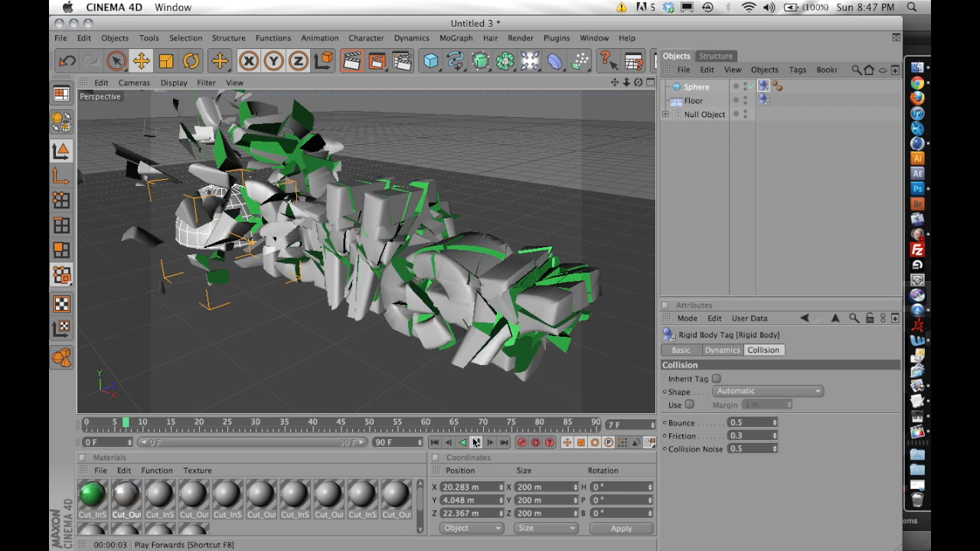
left_click(475, 442)
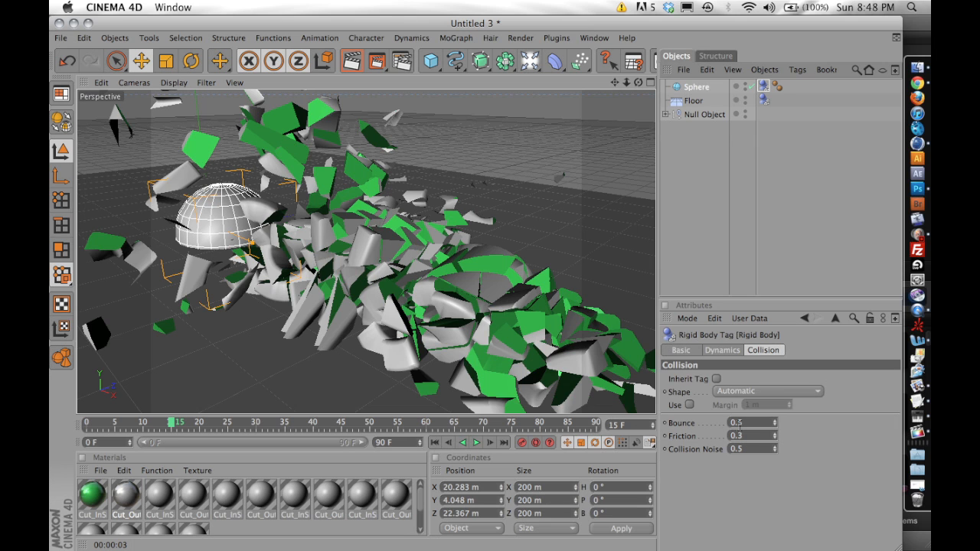
- Set the sphere's rigid body Bounce to 10 and Friction to 2.5, then rewind and replay
type("10")
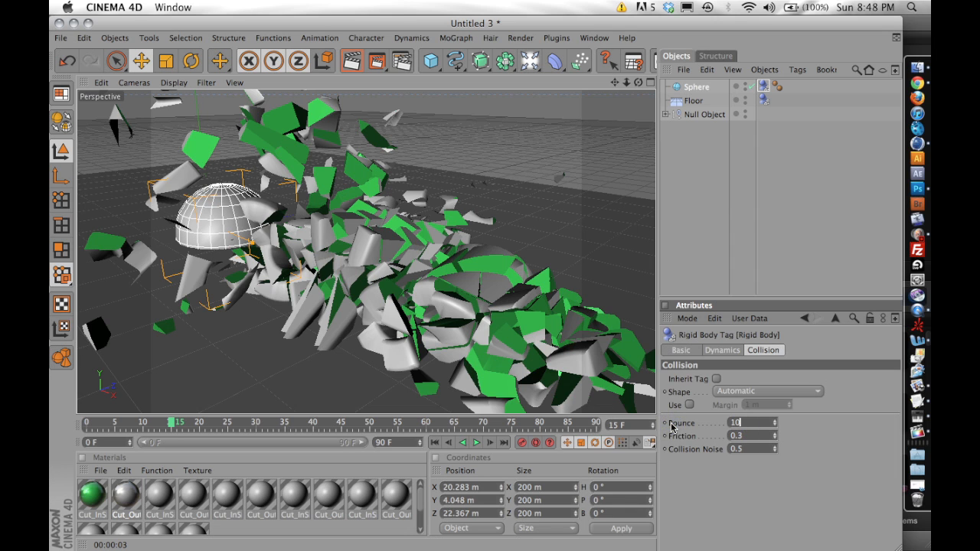
left_click(739, 436)
type("2.5")
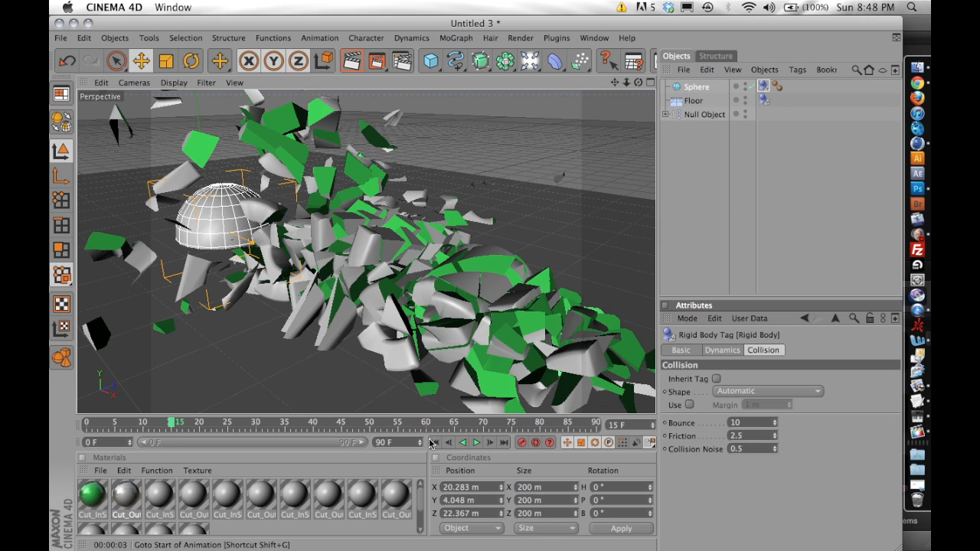
left_click(476, 442)
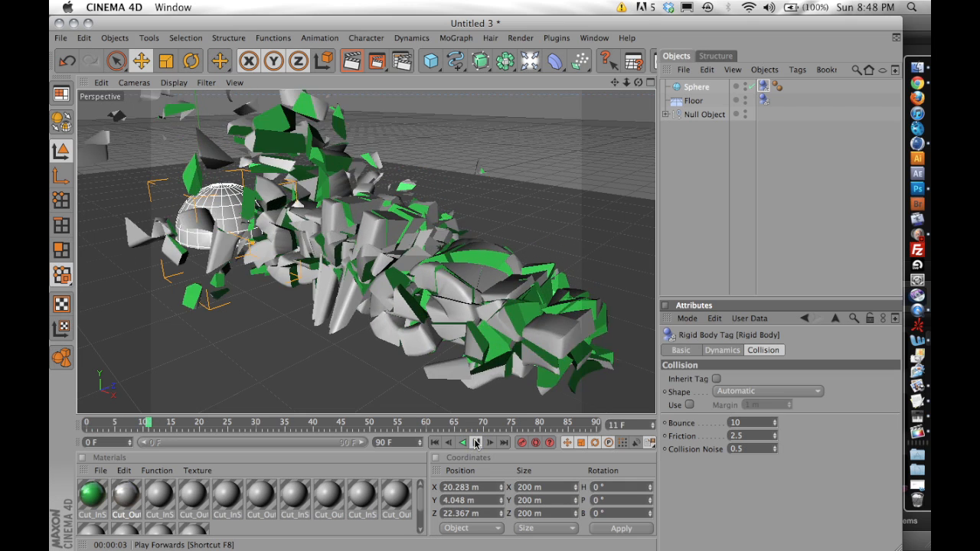
left_click(475, 443)
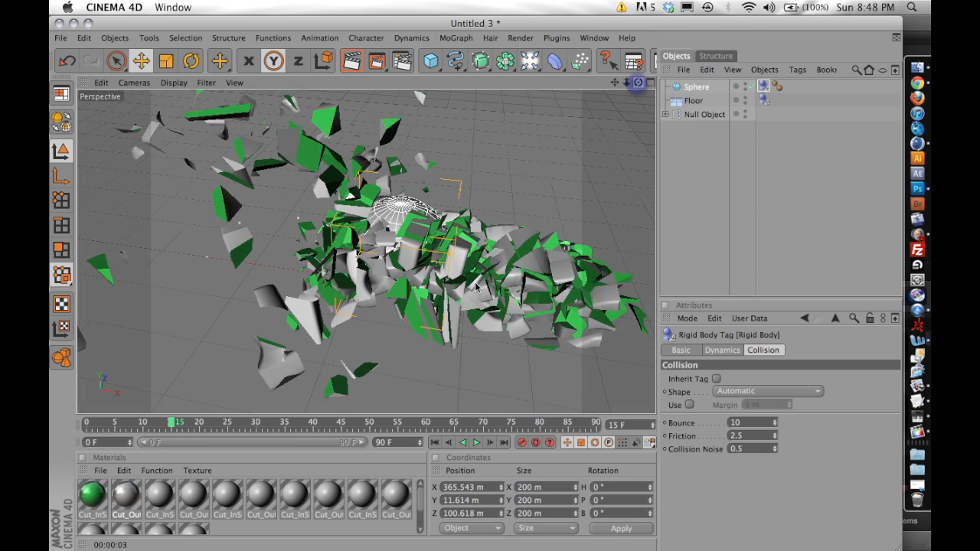
- Rewind and replay the collision from the centred sphere, pausing and resuming to review
left_click(448, 442)
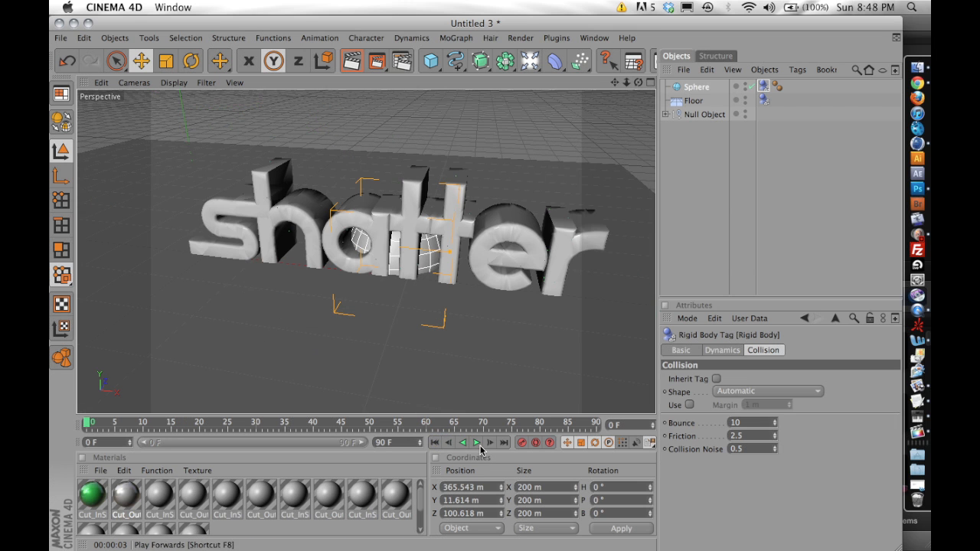
left_click(477, 443)
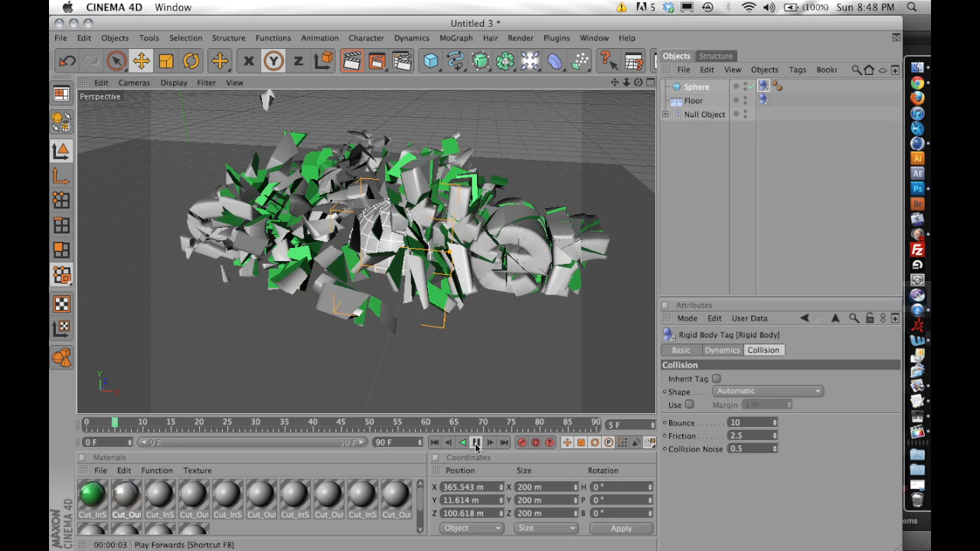
left_click(474, 443)
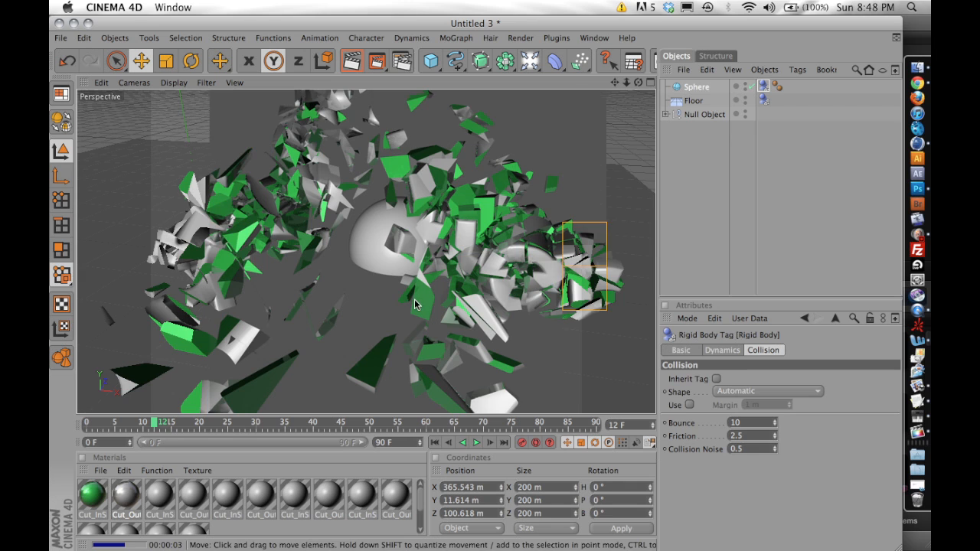
left_click(469, 442)
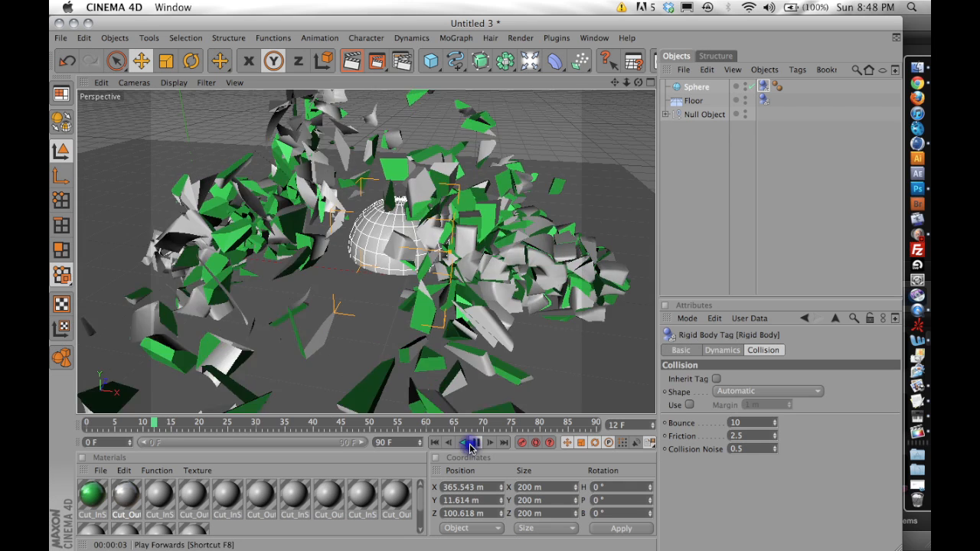
left_click(469, 443)
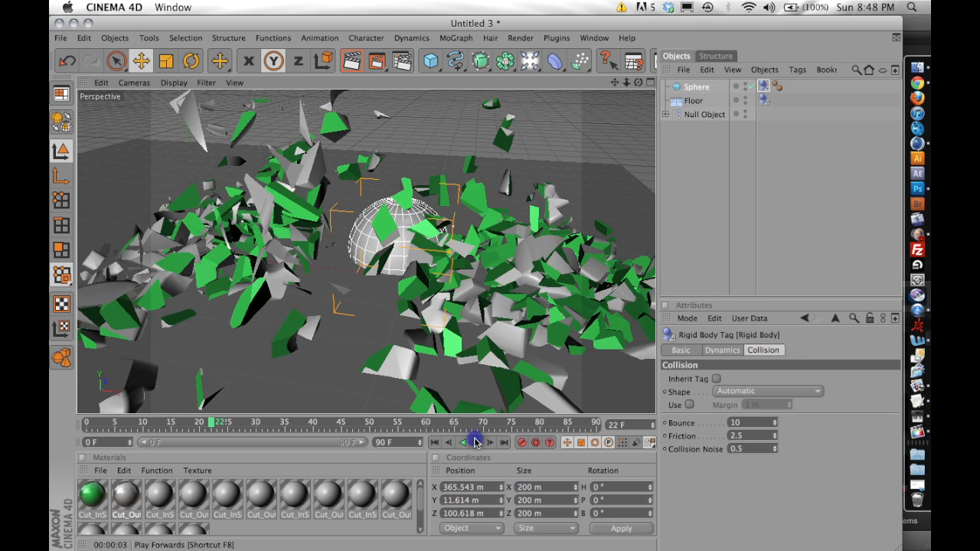